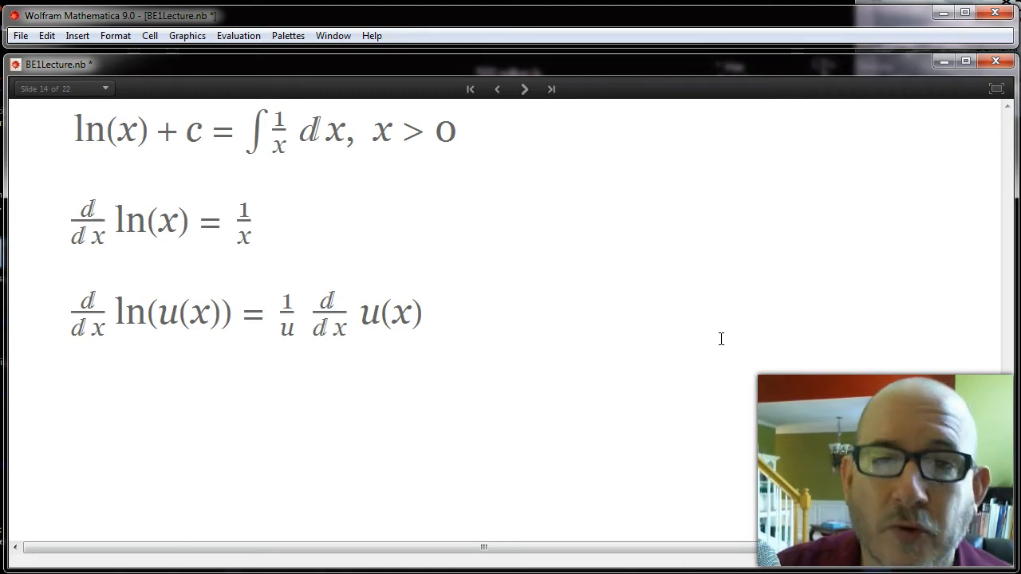
pyautogui.moveTo(309, 111)
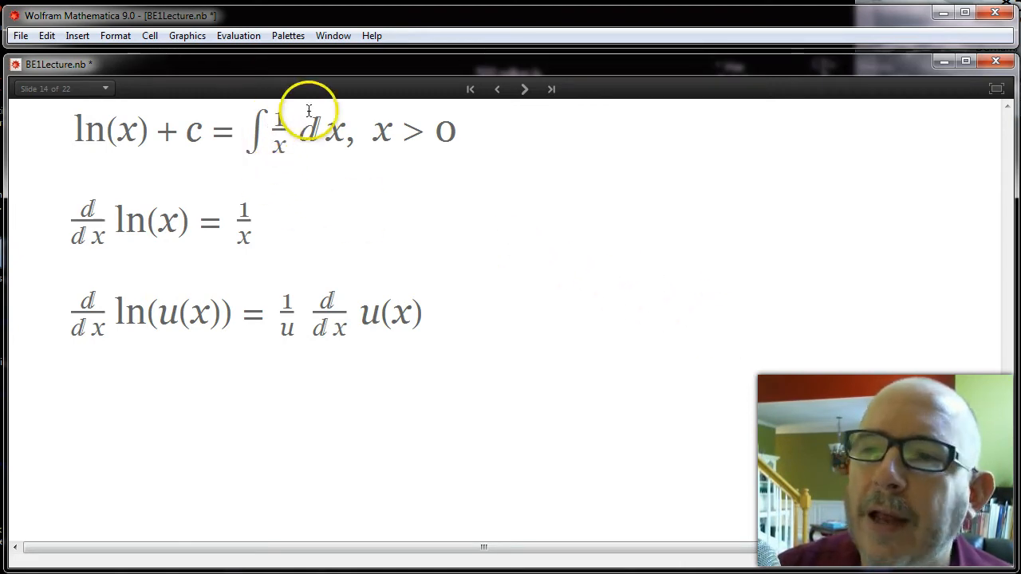
pyautogui.moveTo(351, 157)
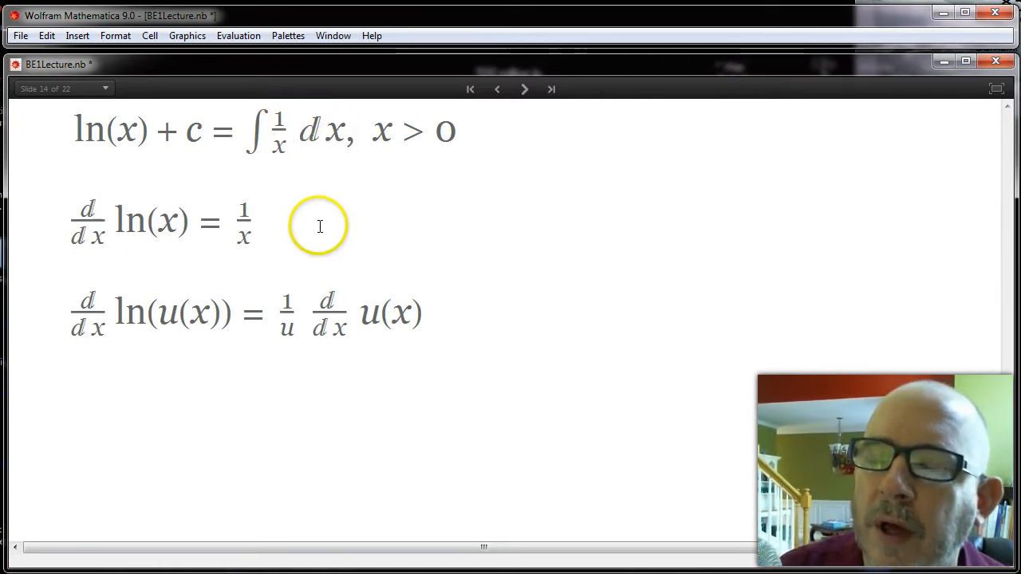
pyautogui.moveTo(166, 246)
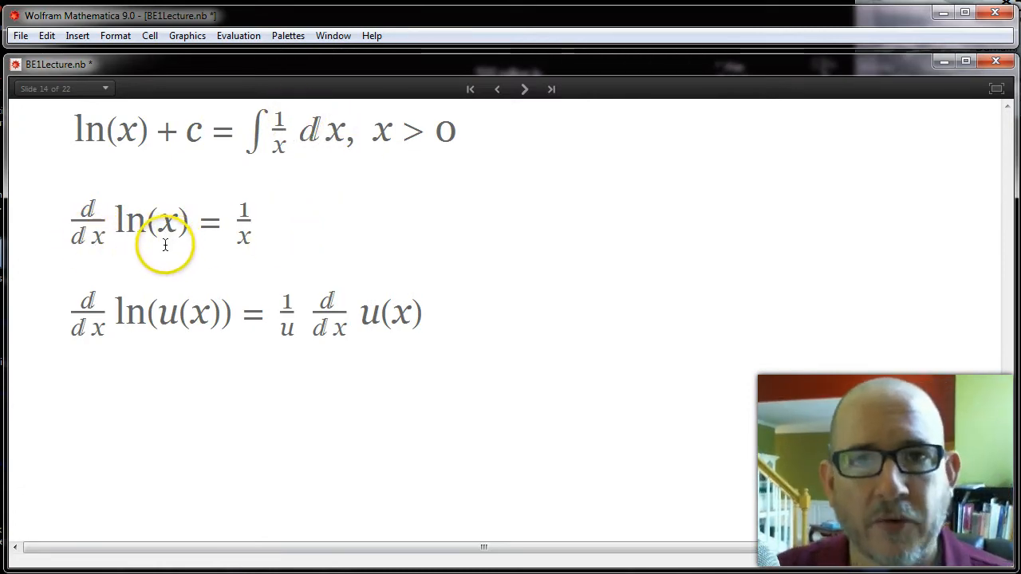
pyautogui.moveTo(314, 269)
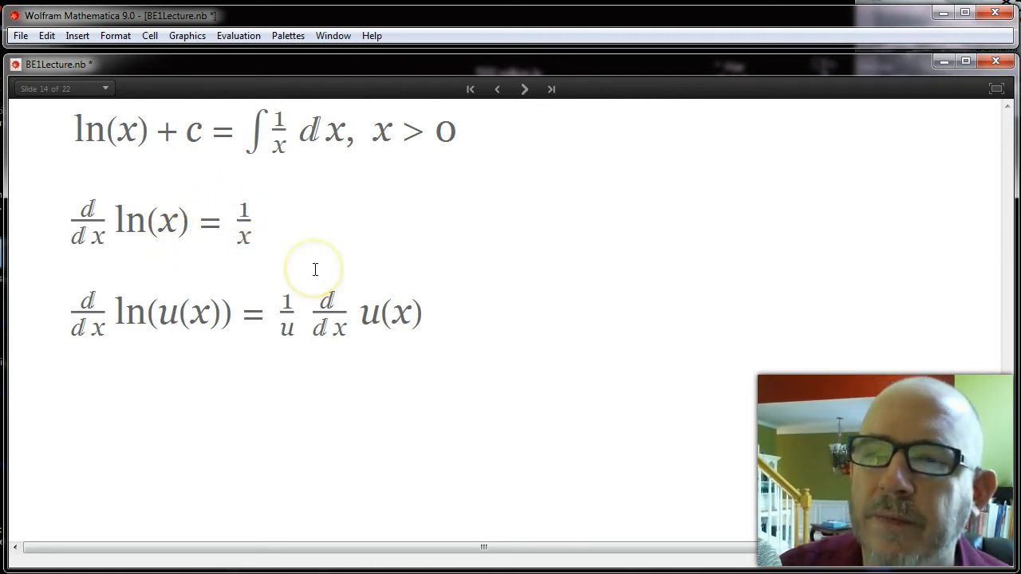
pyautogui.moveTo(136, 223)
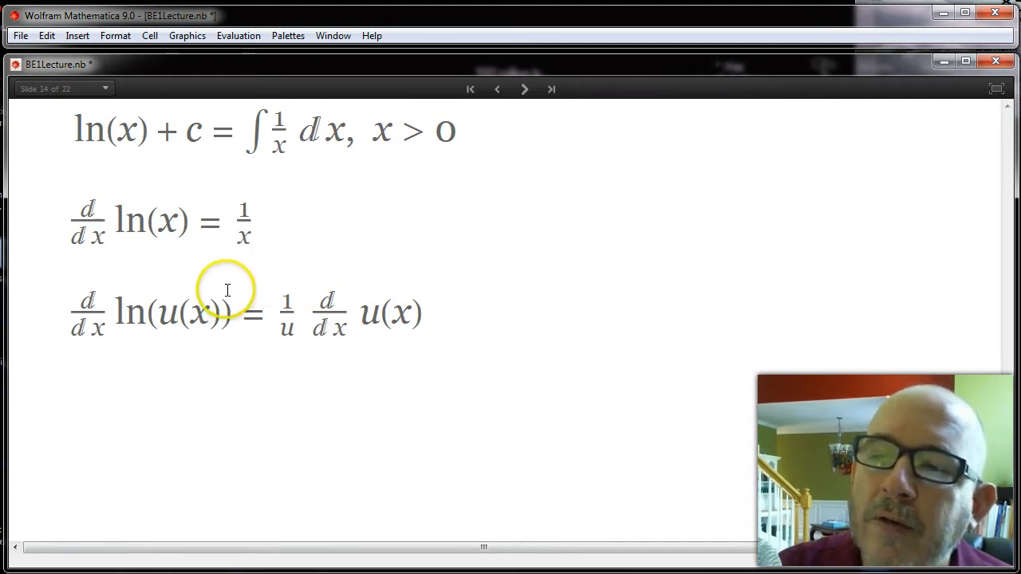
pyautogui.moveTo(469, 300)
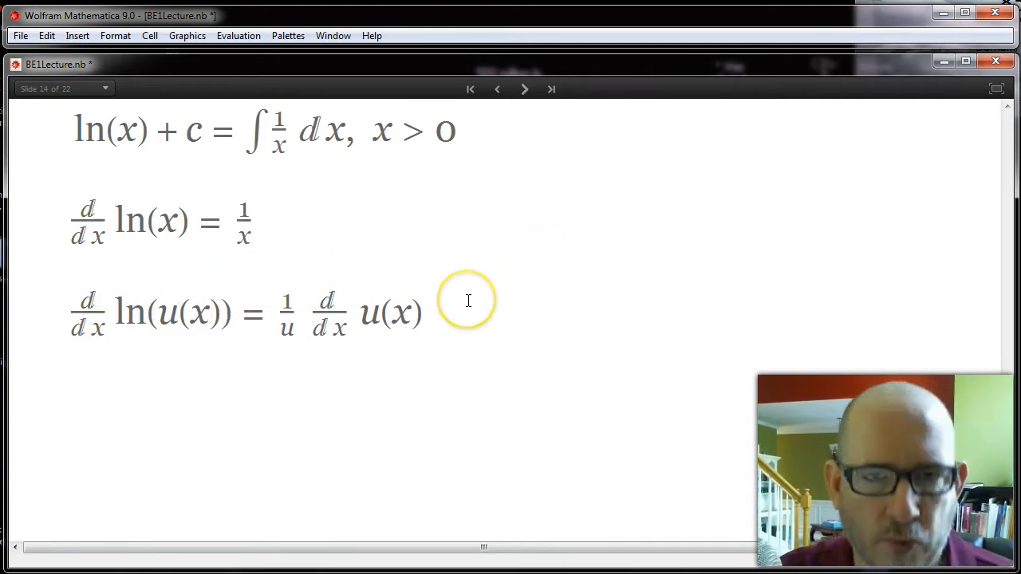
pyautogui.moveTo(115, 300)
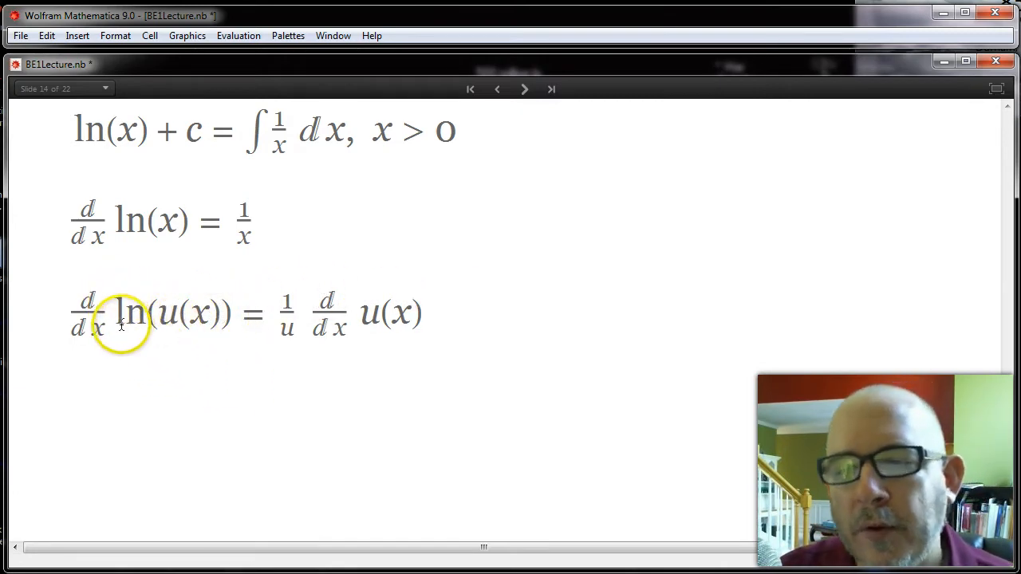
pyautogui.moveTo(254, 380)
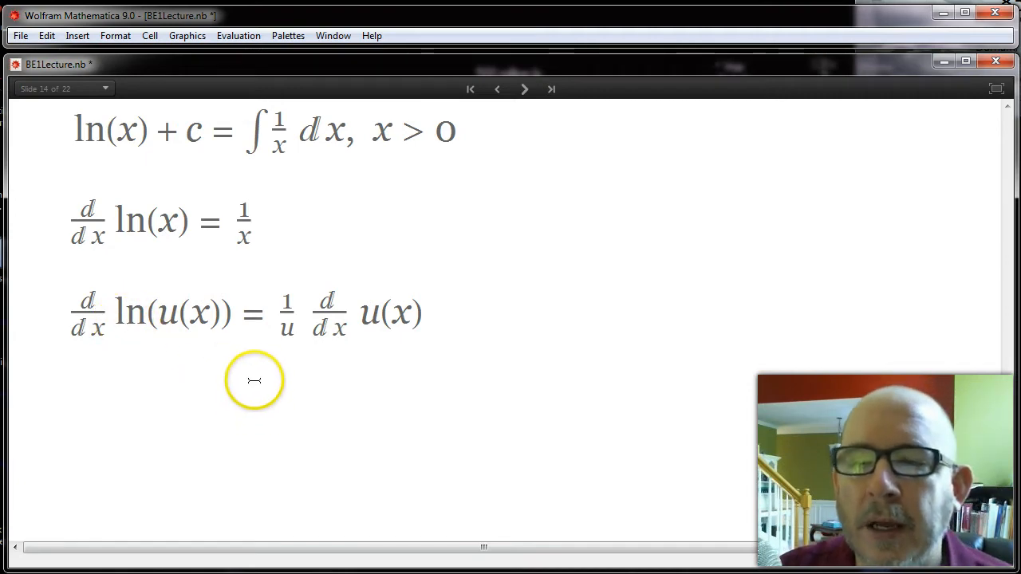
pyautogui.moveTo(287, 295)
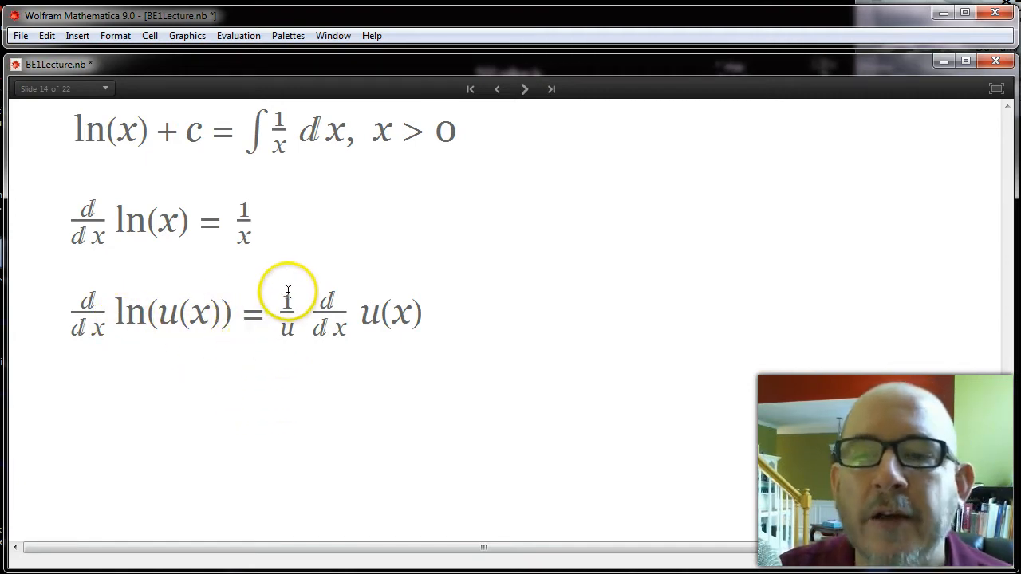
pyautogui.moveTo(312, 316)
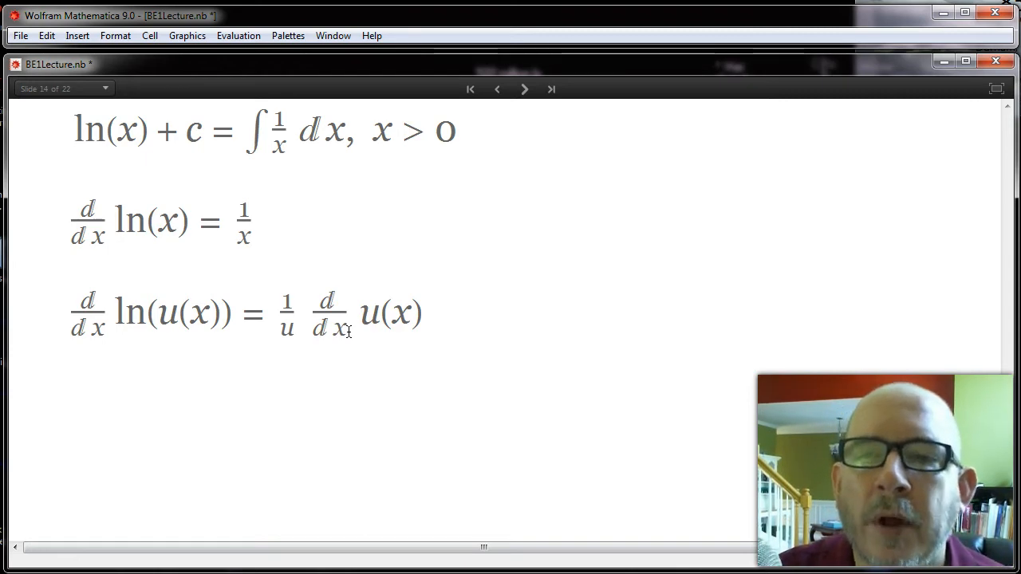
# Advance the slideshow to the slide showing only y = e^x.
pyautogui.click(523, 89)
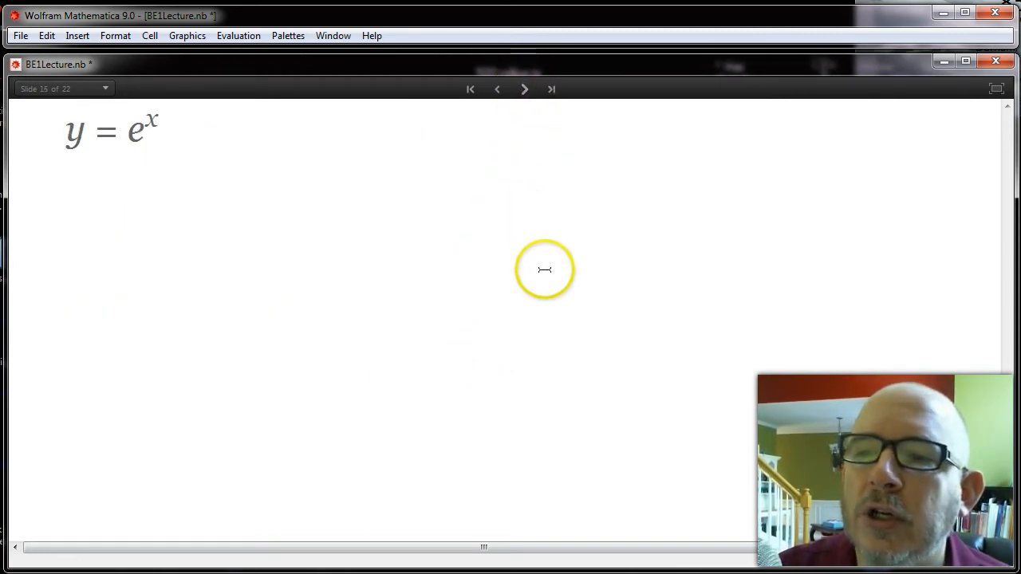
pyautogui.moveTo(545, 270)
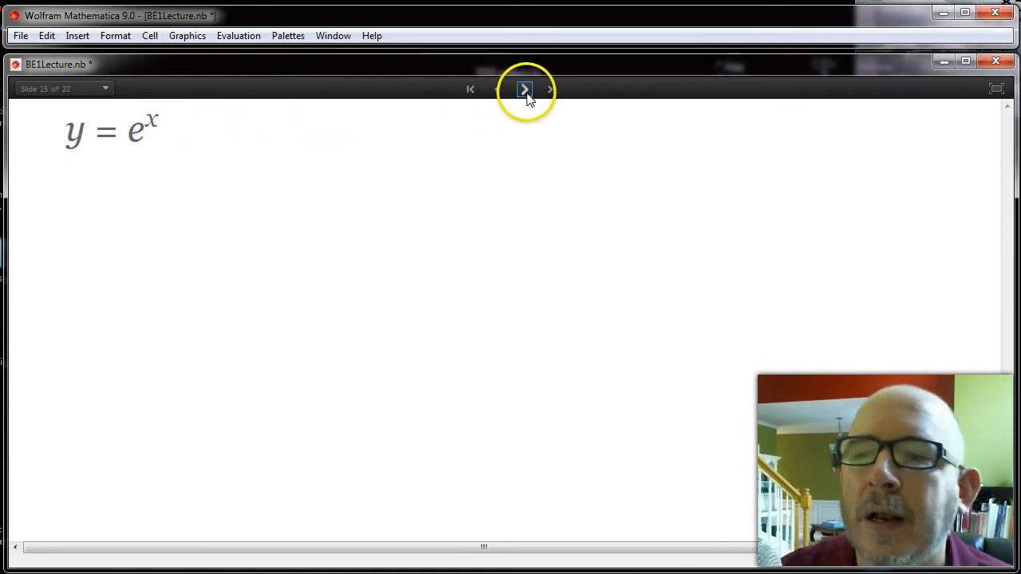
# Advance to the slide with y = e^x and ln(y) = ln(e^x) = x.
pyautogui.click(523, 89)
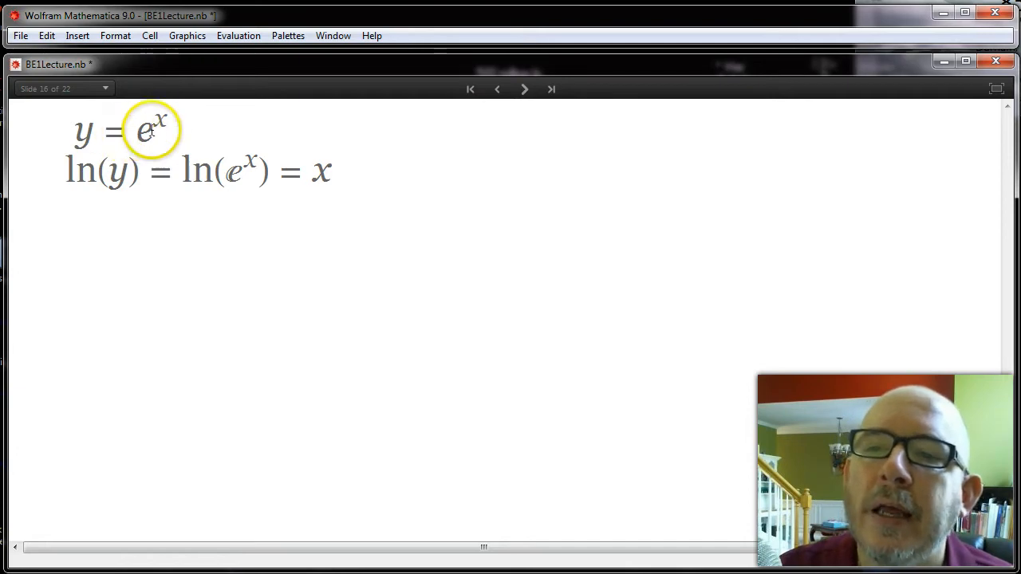
pyautogui.moveTo(204, 173)
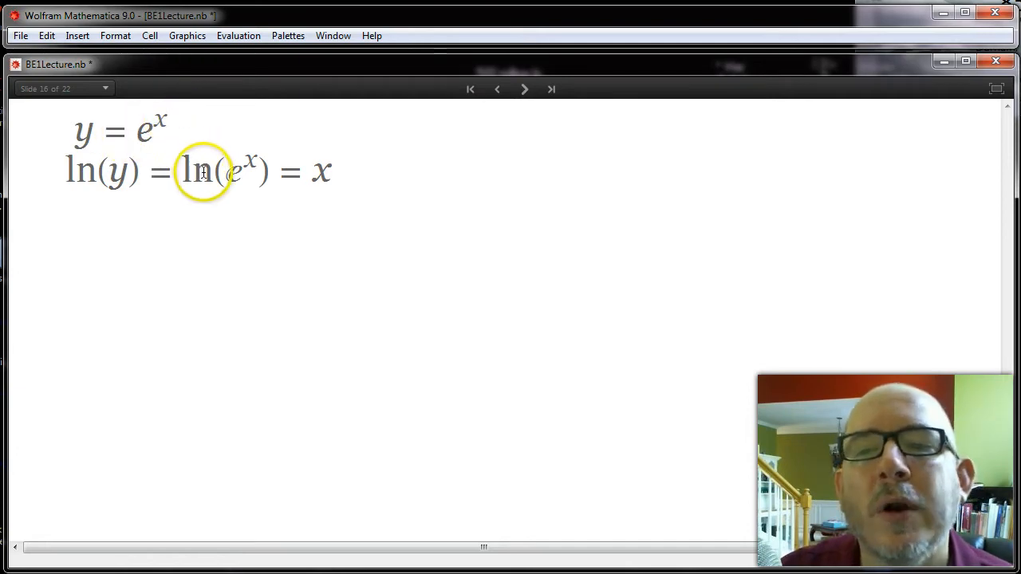
pyautogui.moveTo(246, 194)
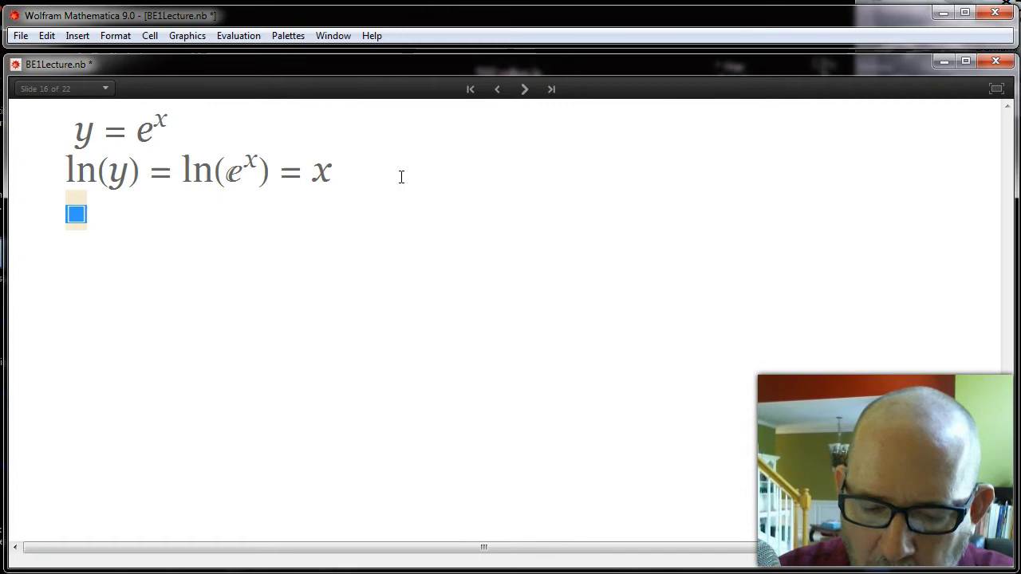
# Add a third line ln(y) = x and start a derivative template in front of it.
pyautogui.write('l')
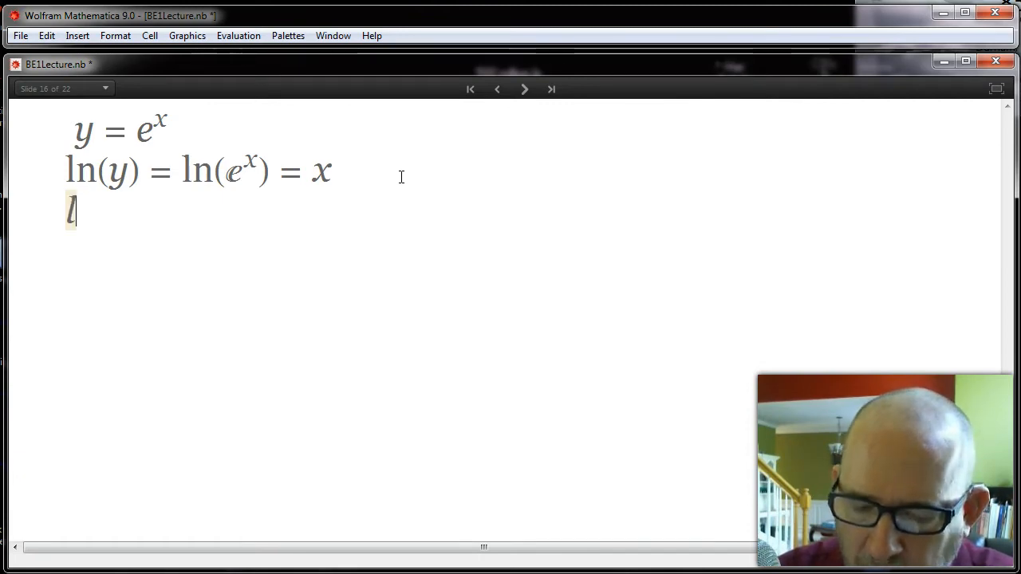
pyautogui.write('n(y')
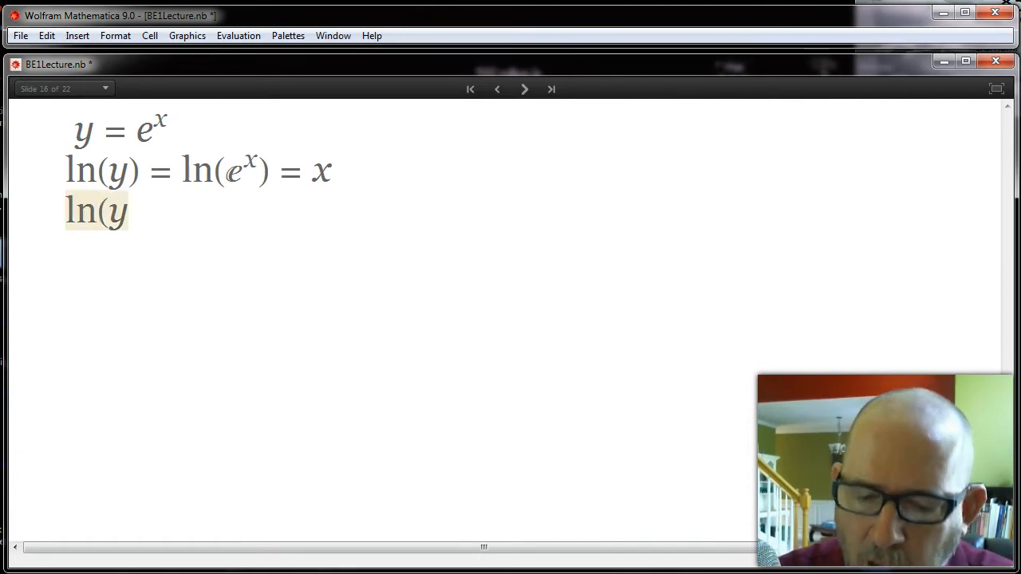
pyautogui.write(') = x')
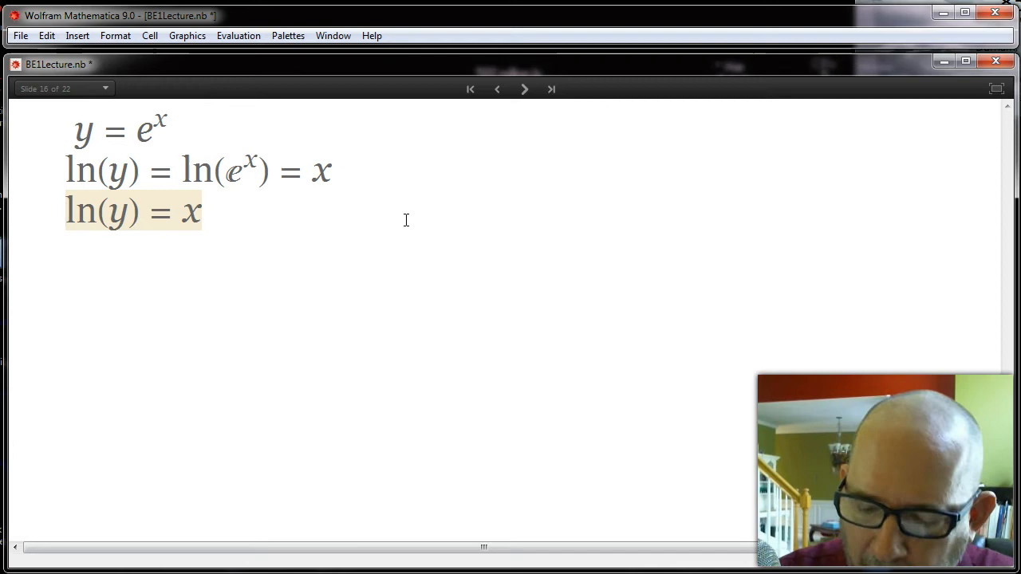
pyautogui.write(':dd')
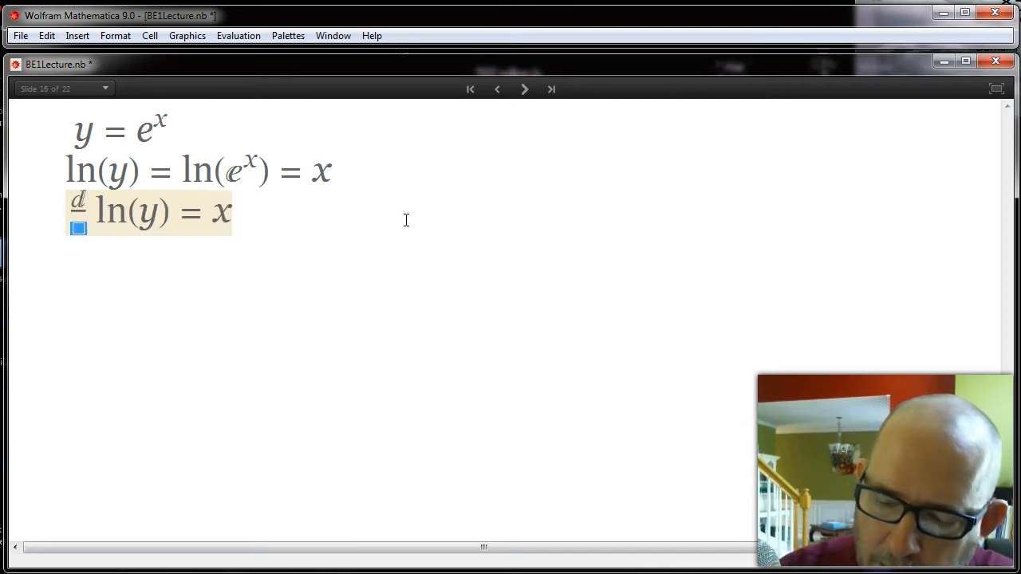
# Complete line three as d/dx ln(y) = d/dx x and begin line four as 1/□ = 1.
pyautogui.write('dd')
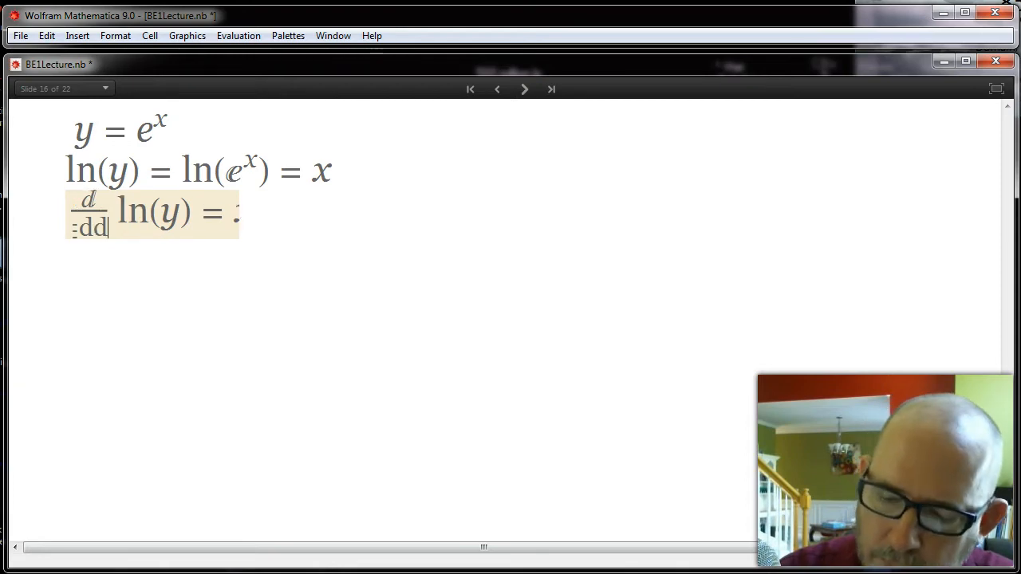
pyautogui.write('x')
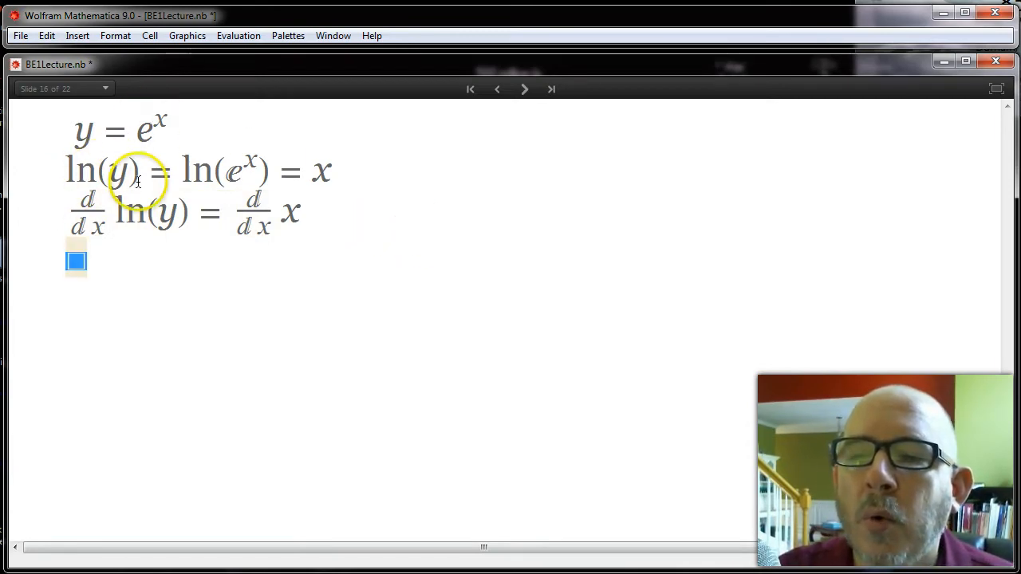
pyautogui.moveTo(271, 248)
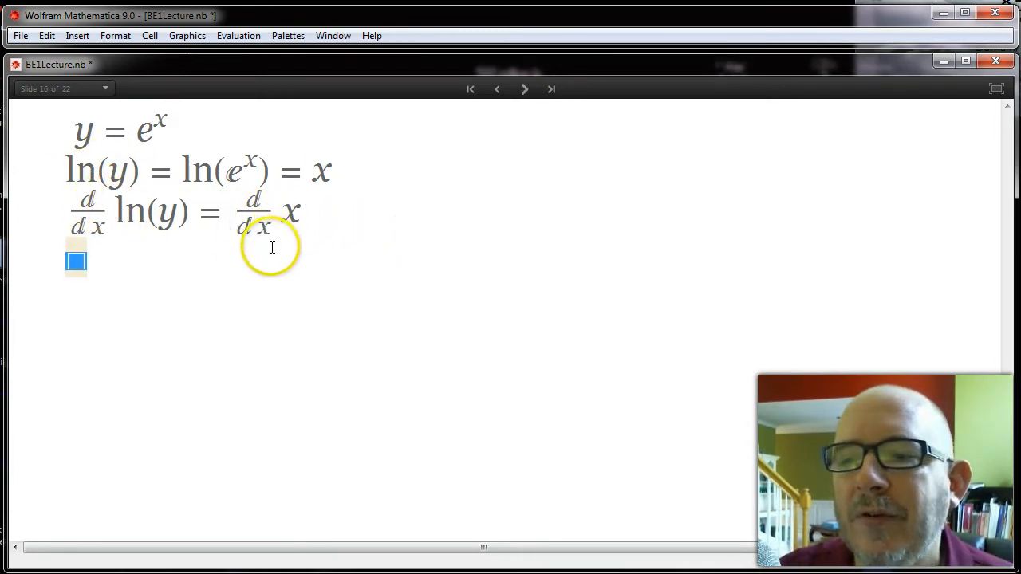
pyautogui.write('= 1')
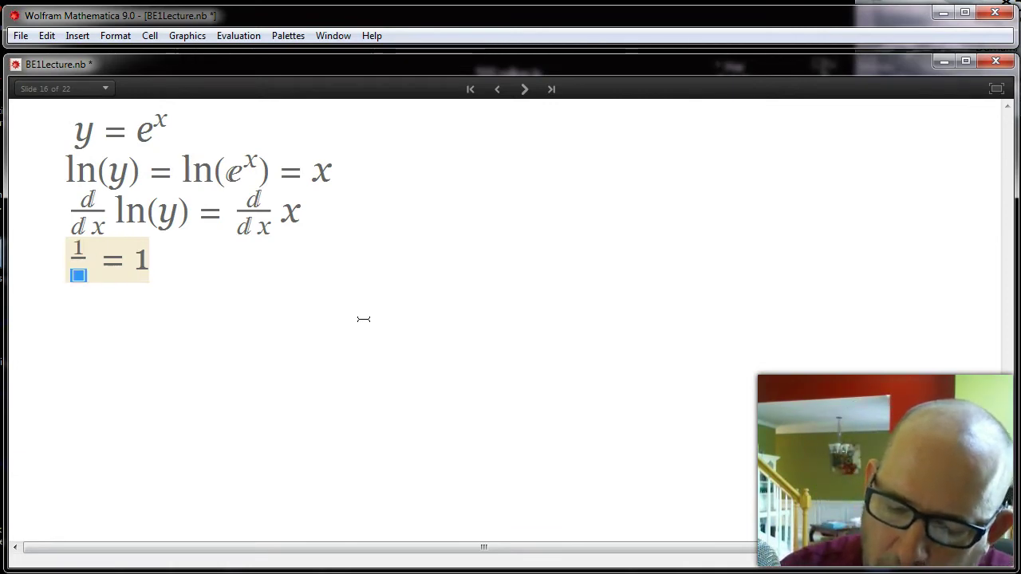
# Fill the denominator with y and add a prime so line four reads (1/y) y' = 1.
pyautogui.write('y y')
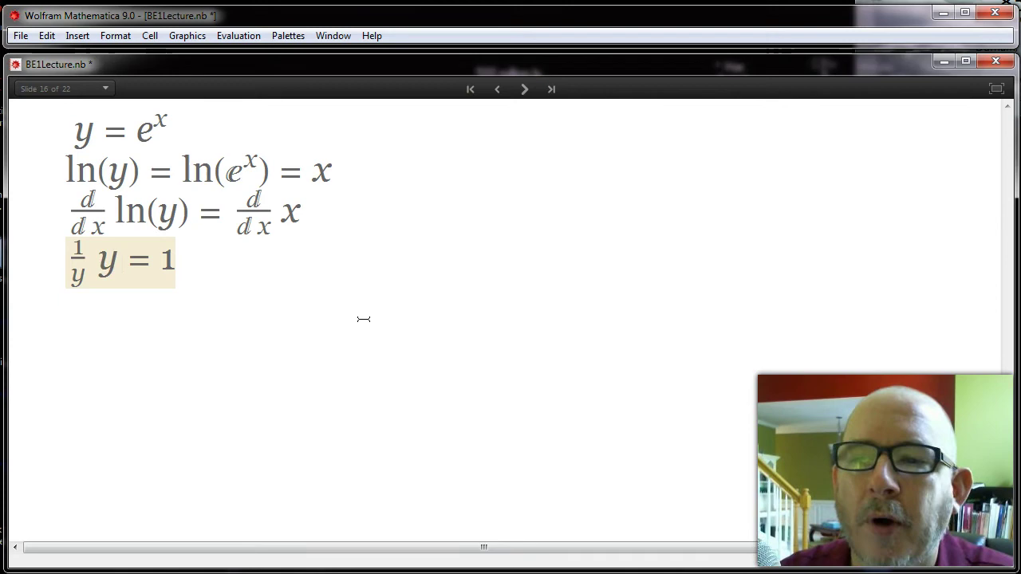
pyautogui.write("'")
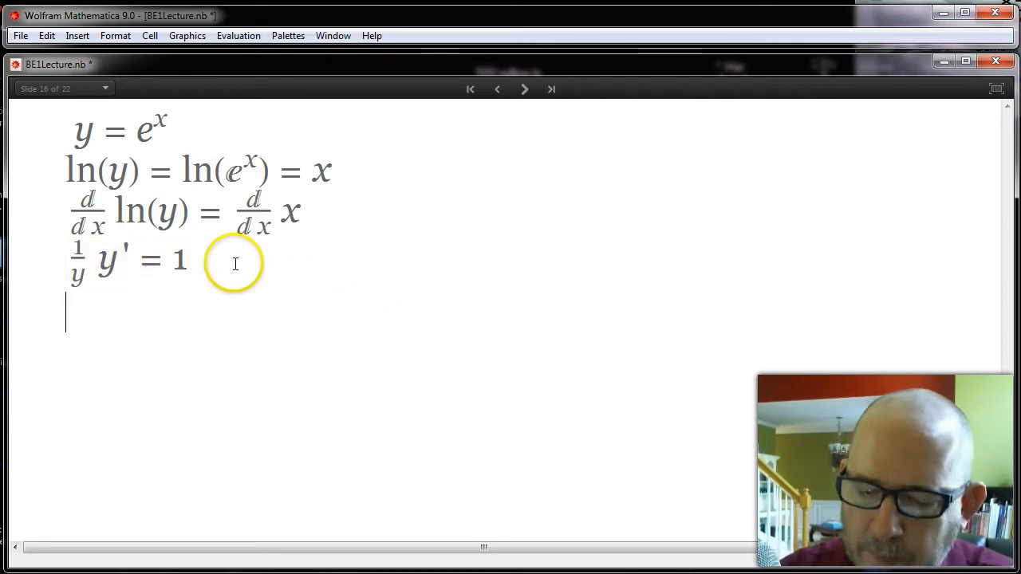
# Write the fifth line y' = y = e^x with x as a superscript on e.
pyautogui.write("y'")
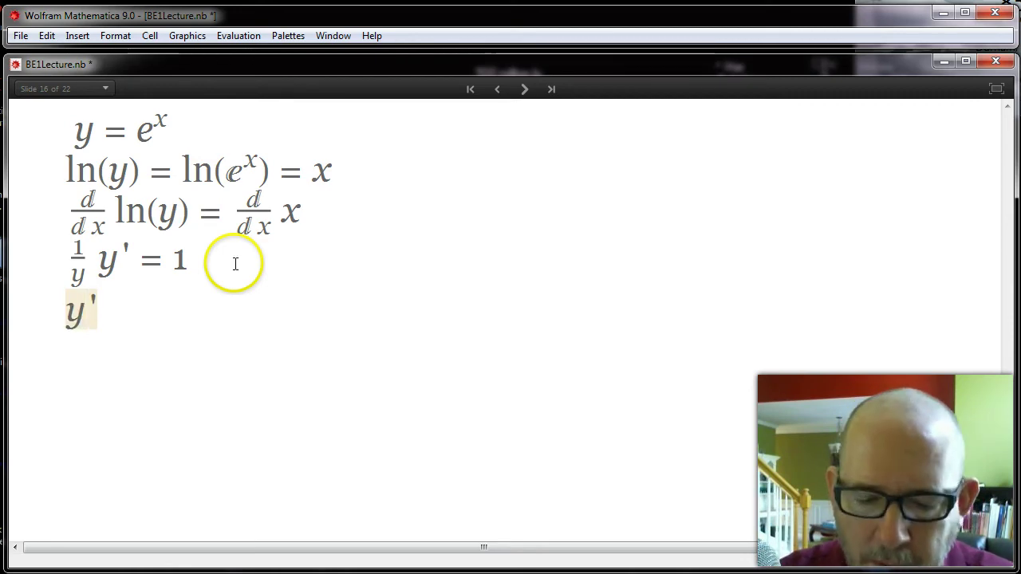
pyautogui.write('= y')
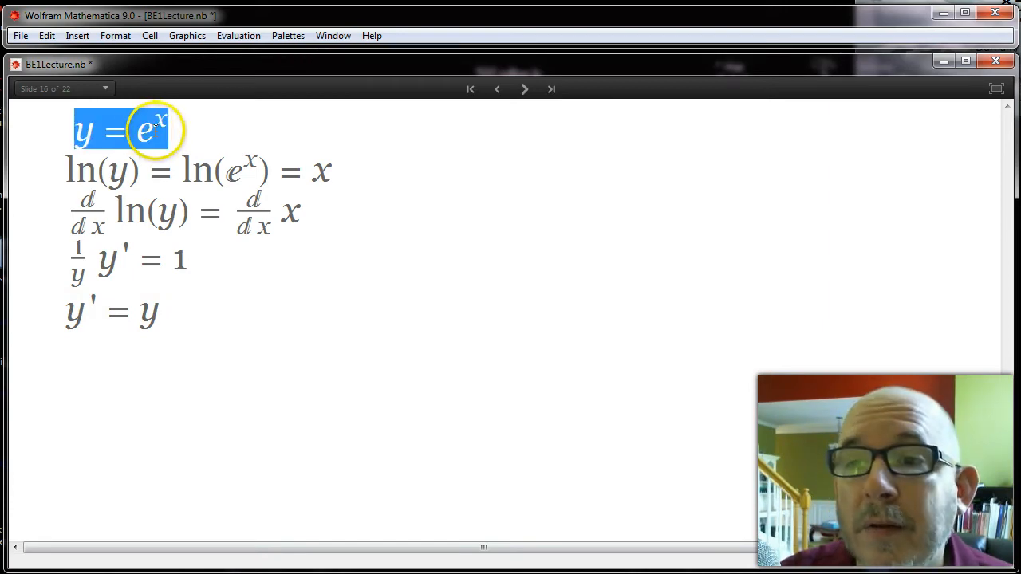
pyautogui.moveTo(88, 319)
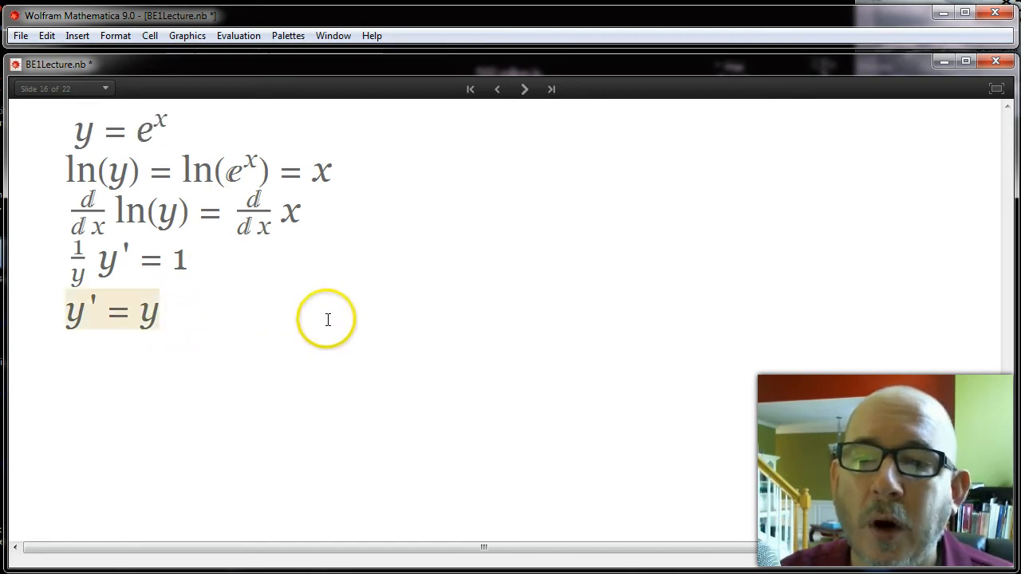
pyautogui.write('=')
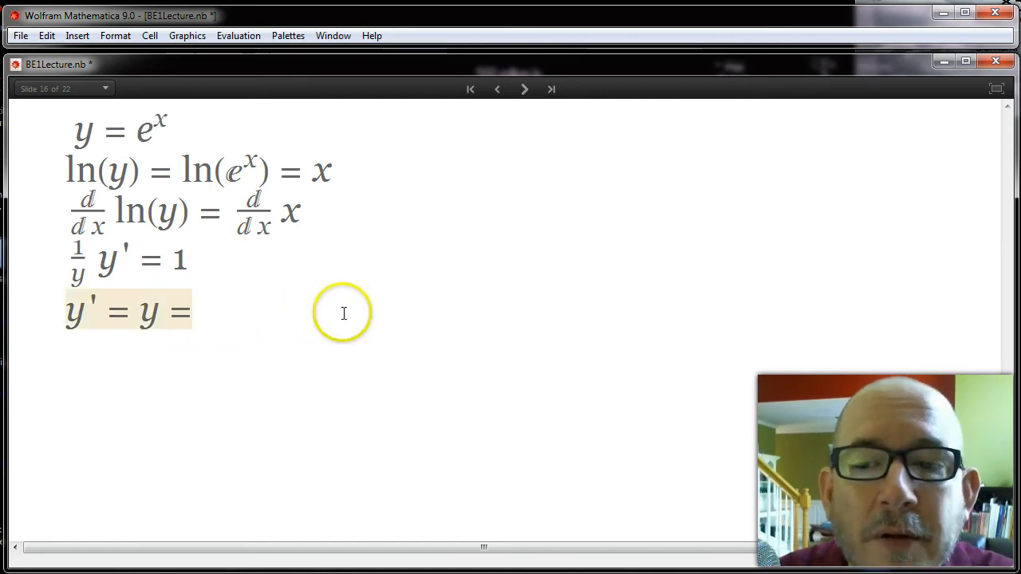
pyautogui.moveTo(344, 313)
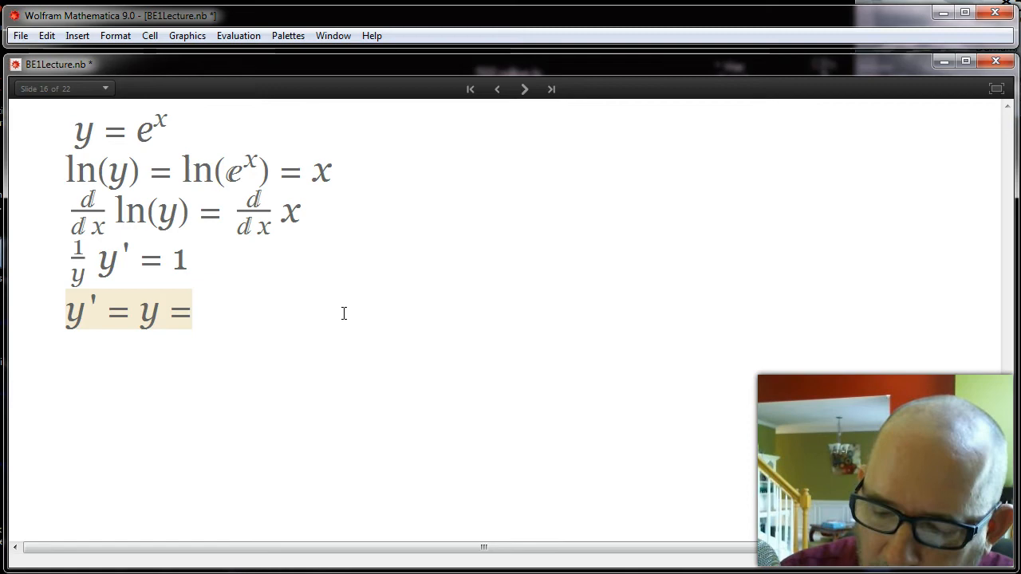
pyautogui.write('e')
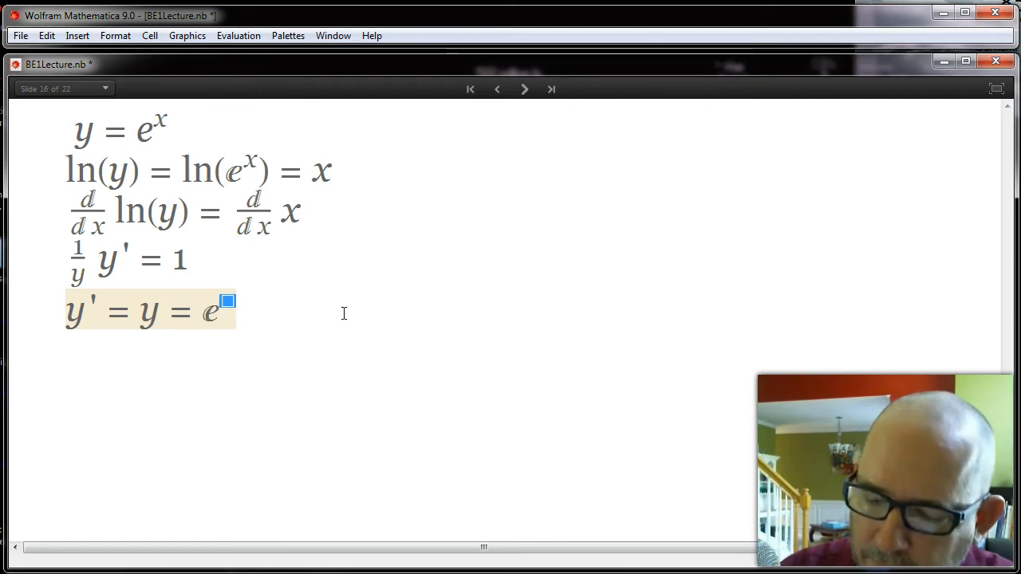
pyautogui.write('x')
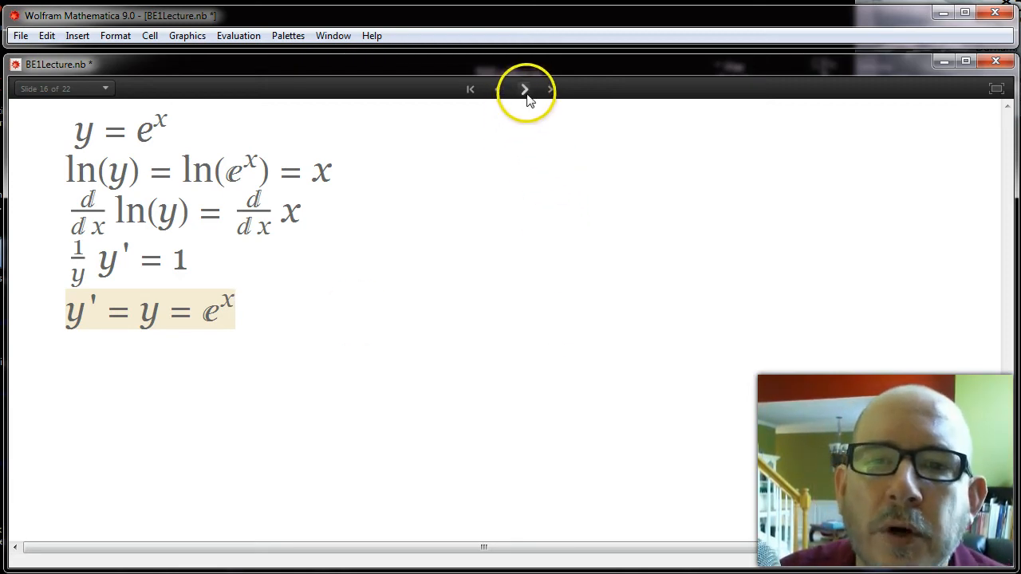
# Advance through the d/dx e^x = e^x, ∫ e^x dx = e^x + c slide to the growth slide.
pyautogui.click(525, 89)
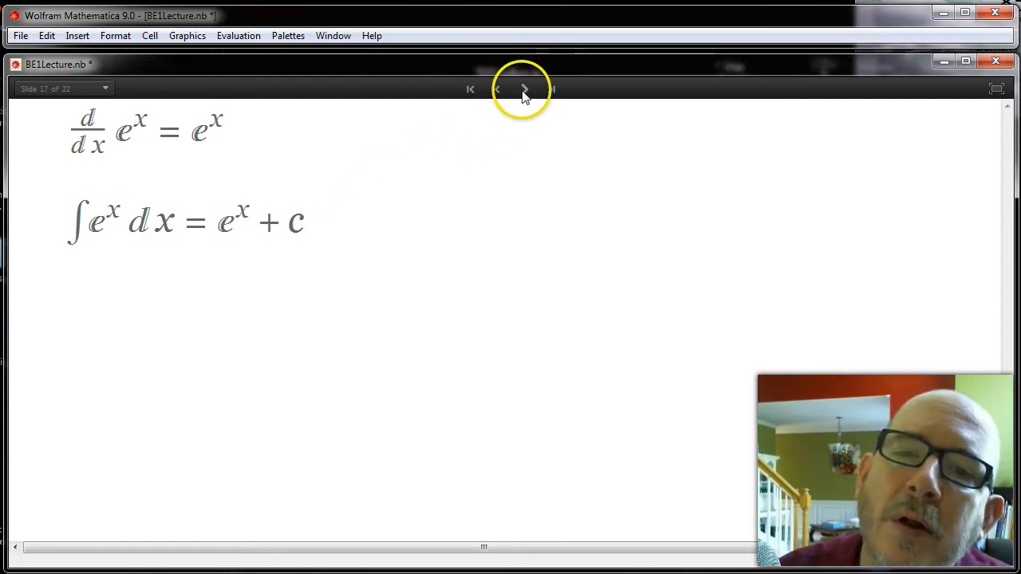
pyautogui.click(524, 89)
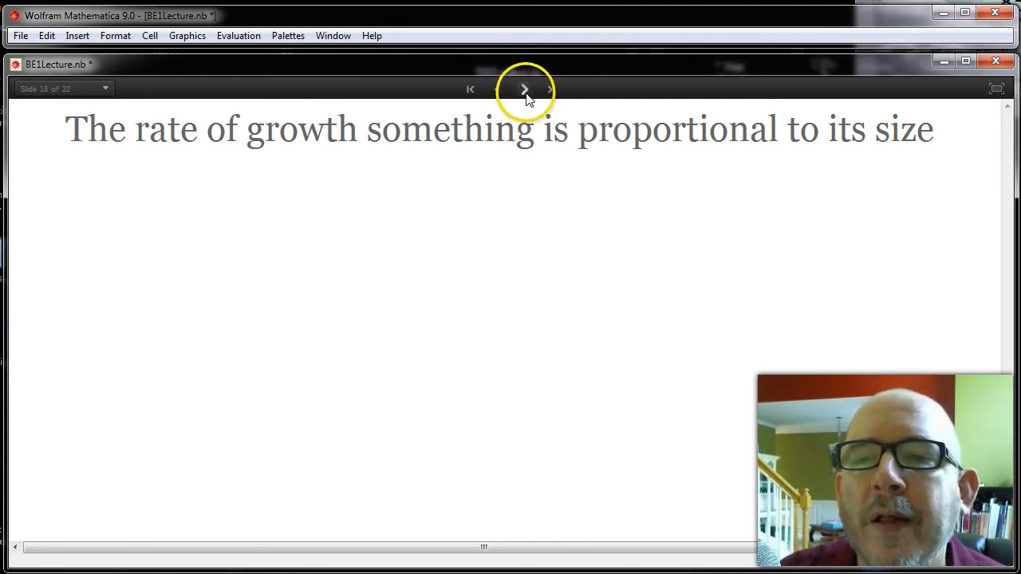
# Reveal y'(t) = k y(t) beneath the proportional-growth statement.
pyautogui.click(525, 90)
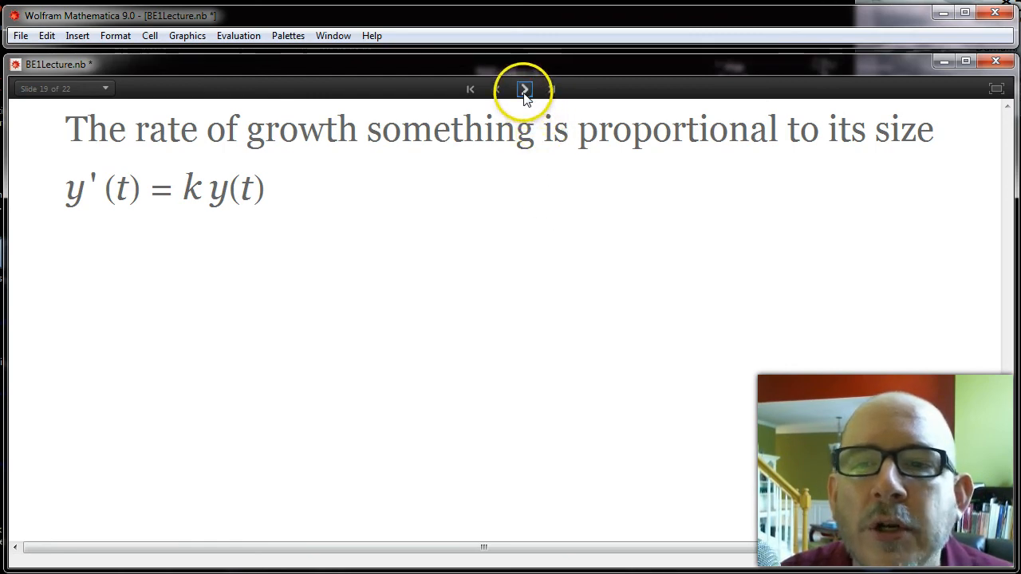
# Reveal the solution y(t) = c e^(kt) beneath y'(t) = k y(t).
pyautogui.click(524, 90)
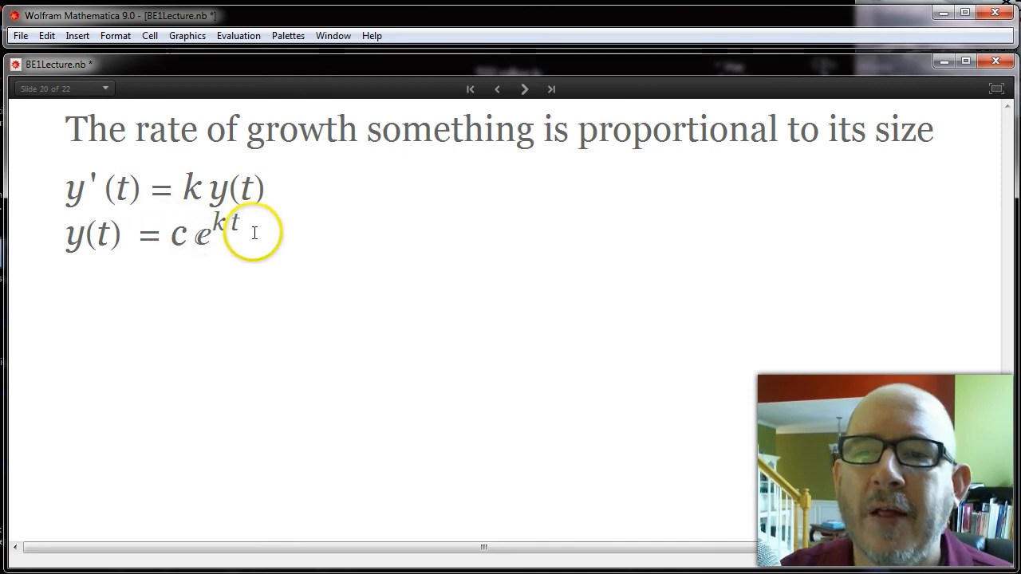
pyautogui.moveTo(307, 140)
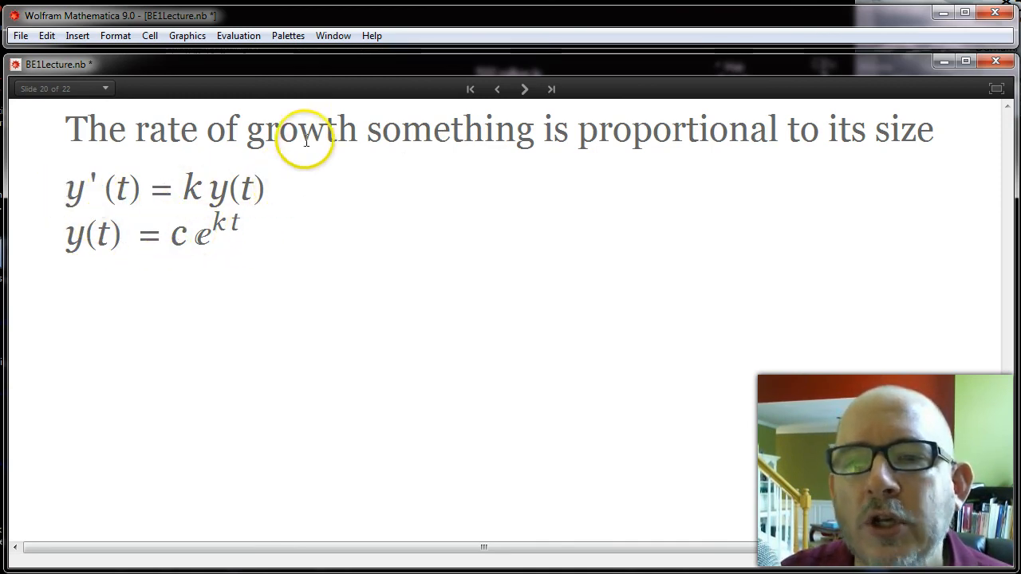